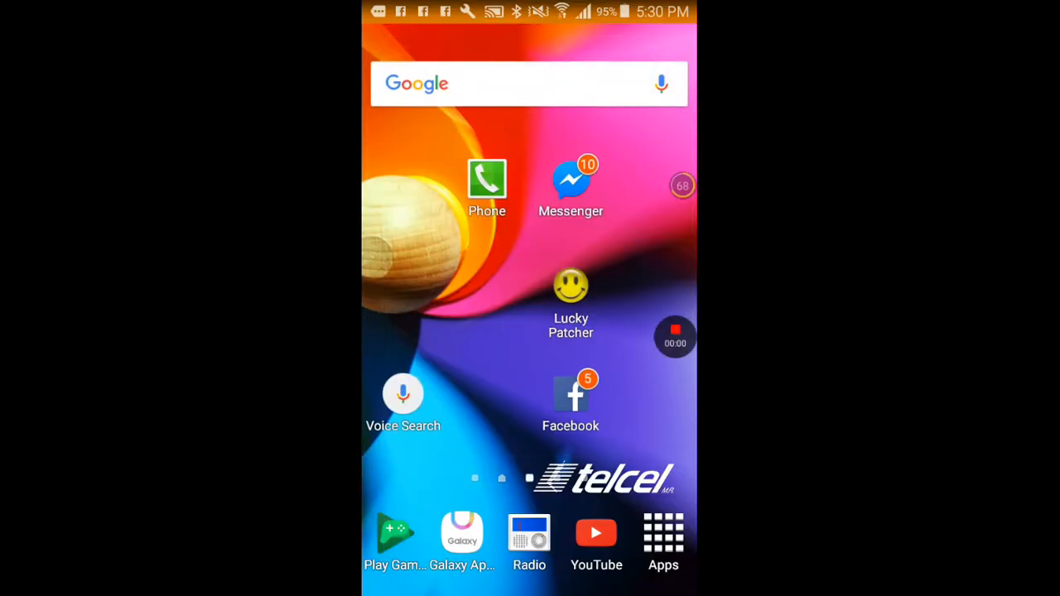
- Swipe between home screen pages and launch the Google Play Store
{"action": "scroll", "scroll_direction": "left", "scroll_amount": 3}
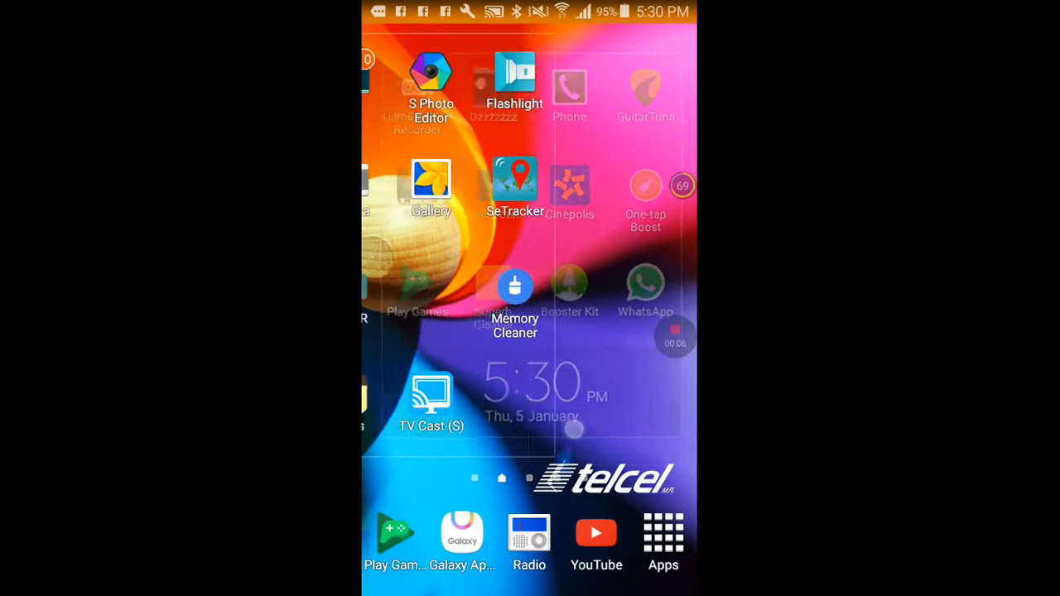
{"action": "scroll", "scroll_direction": "right", "scroll_amount": 3}
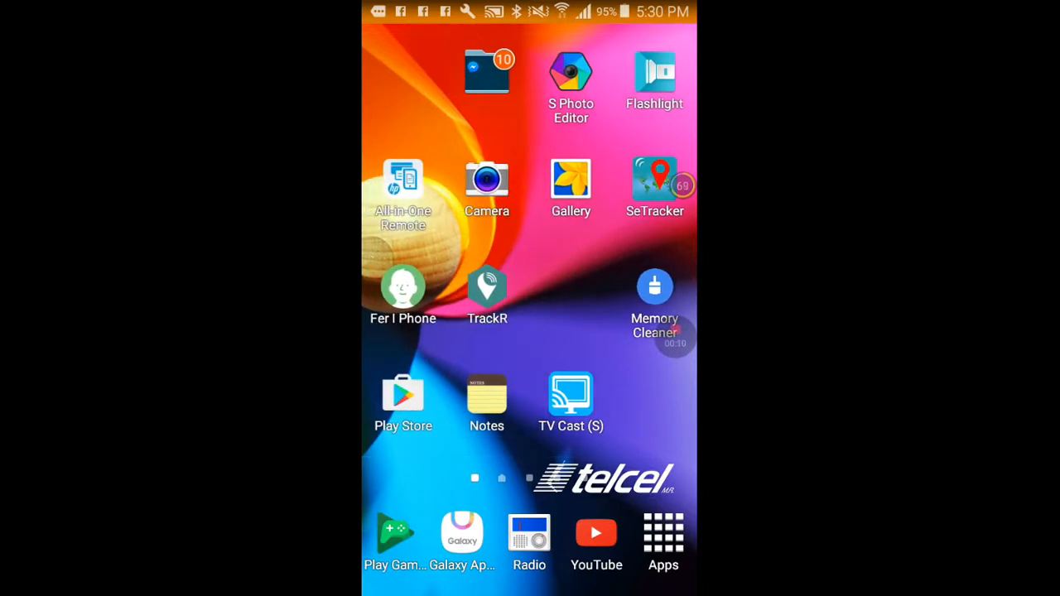
{"action": "scroll", "scroll_direction": "left", "scroll_amount": 3}
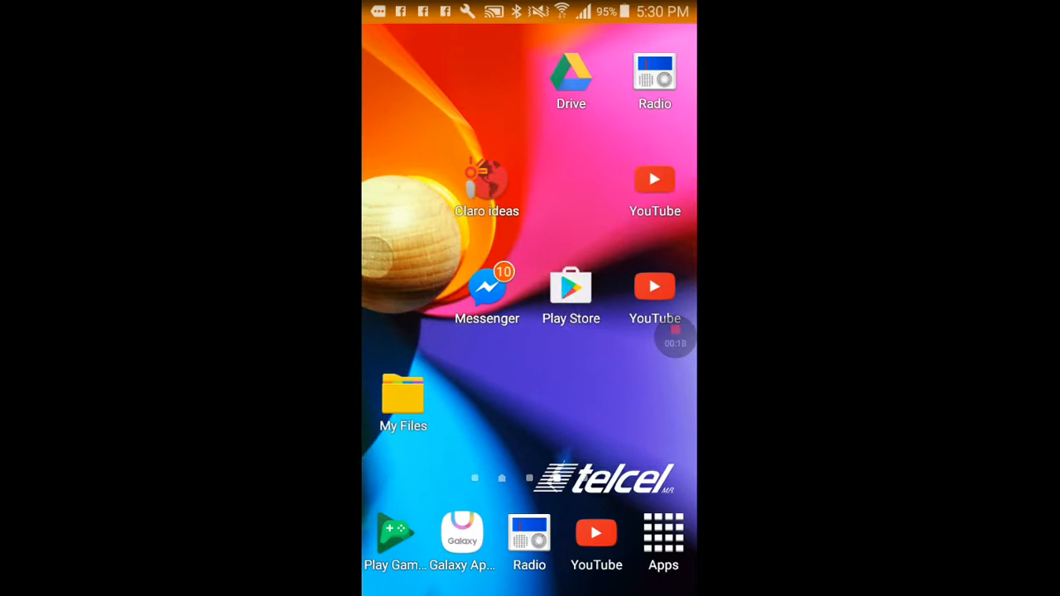
{"action": "left_click", "coordinate": [571, 285]}
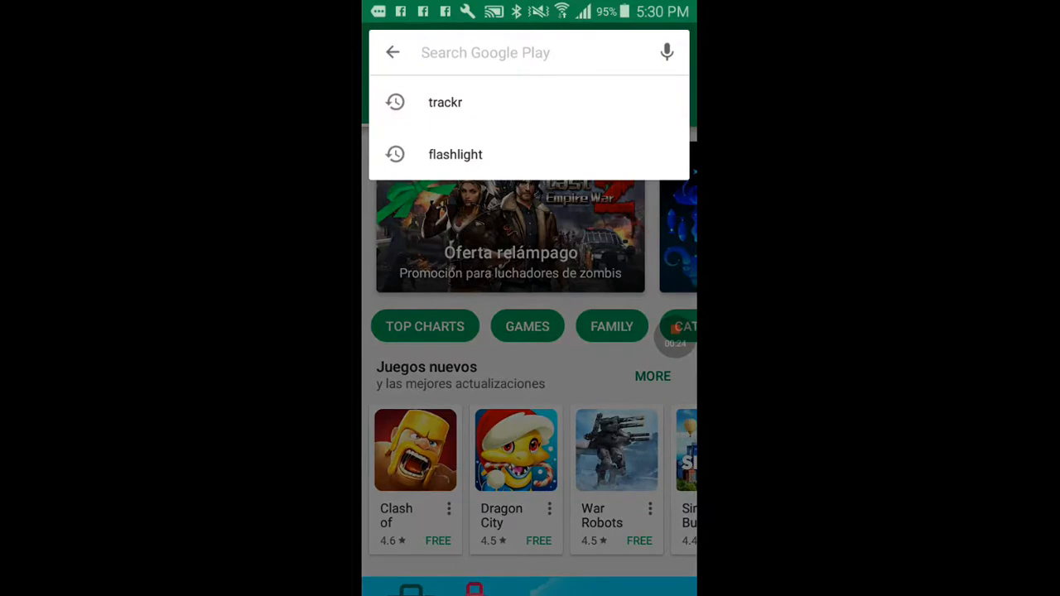
- Enter 't' in Play Store search and pick the earlier 'trackr' suggestion
{"action": "type", "text": "t"}
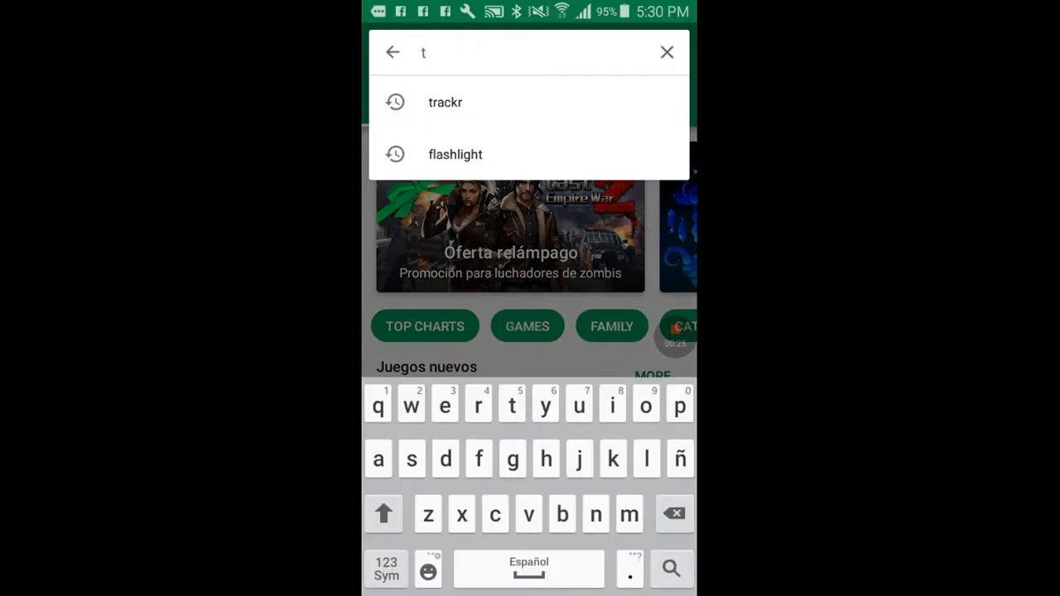
{"action": "left_click", "coordinate": [445, 102]}
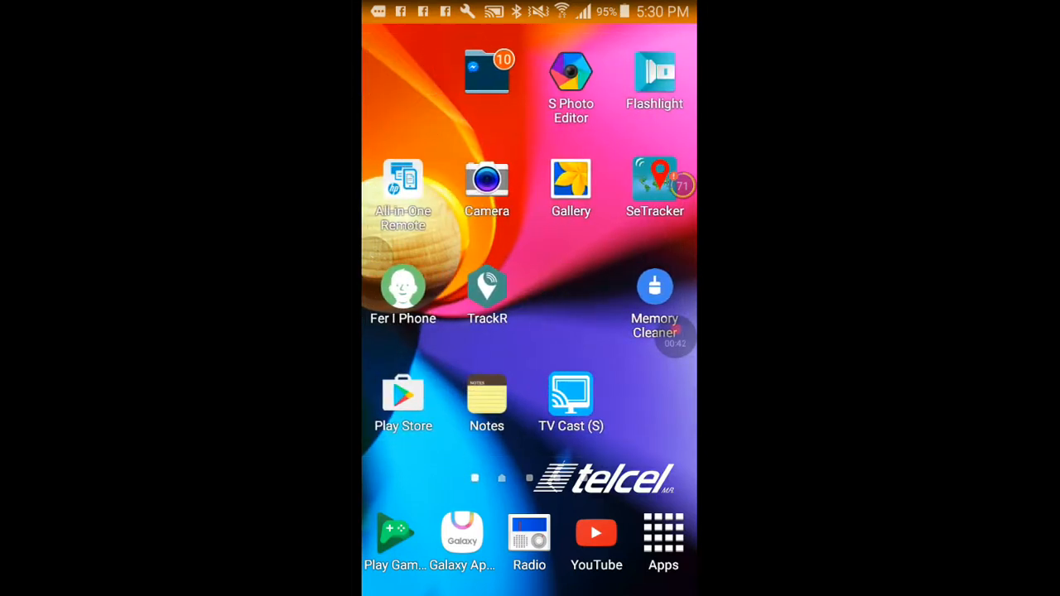
- Launch TrackR, skip the intro, and choose 'Add a TrackR Device'
{"action": "left_click", "coordinate": [487, 290]}
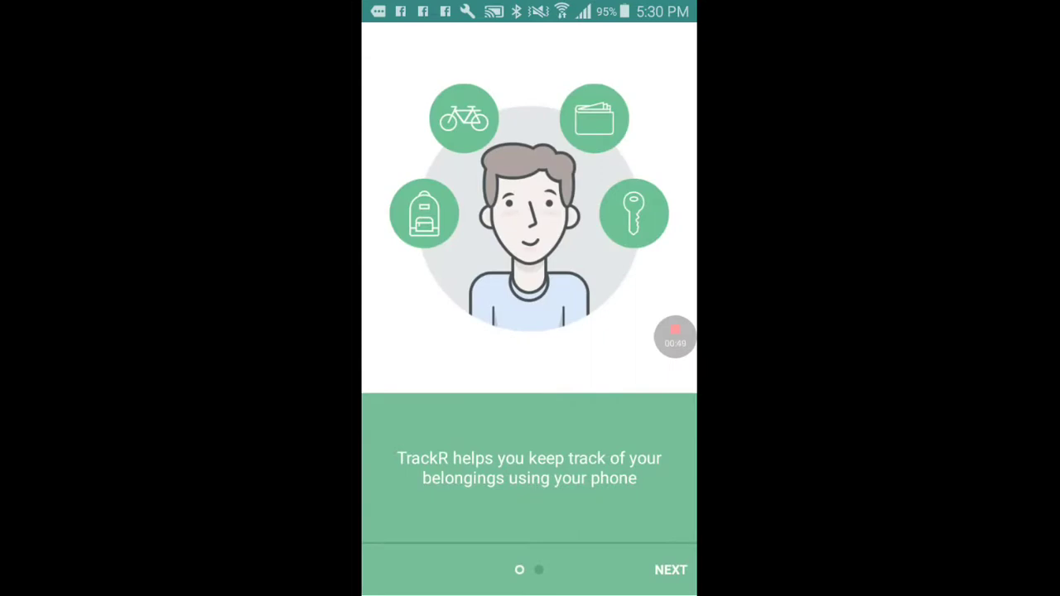
{"action": "left_click", "coordinate": [670, 570]}
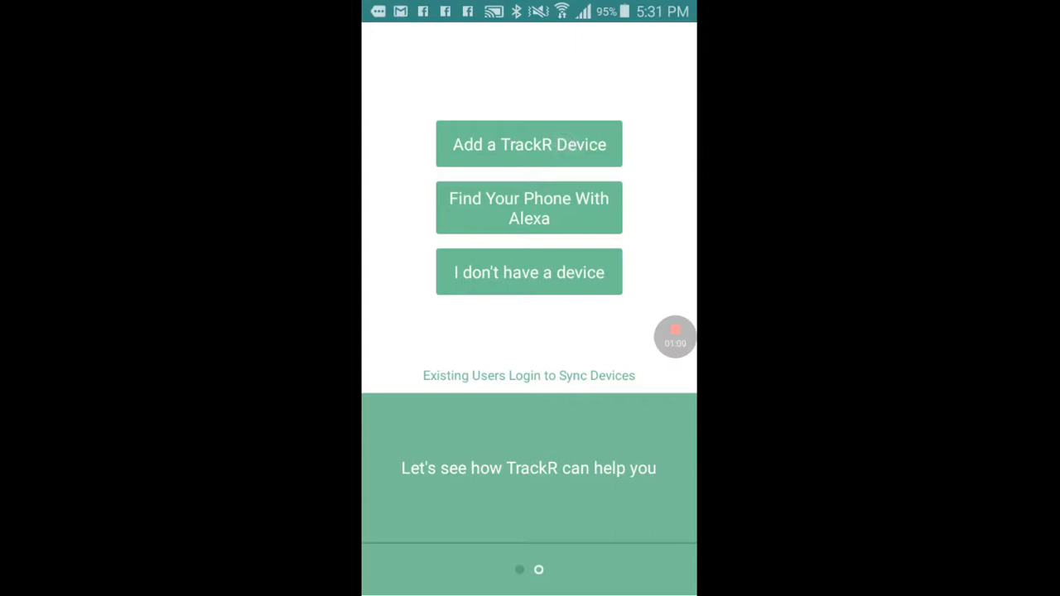
{"action": "left_click", "coordinate": [529, 143]}
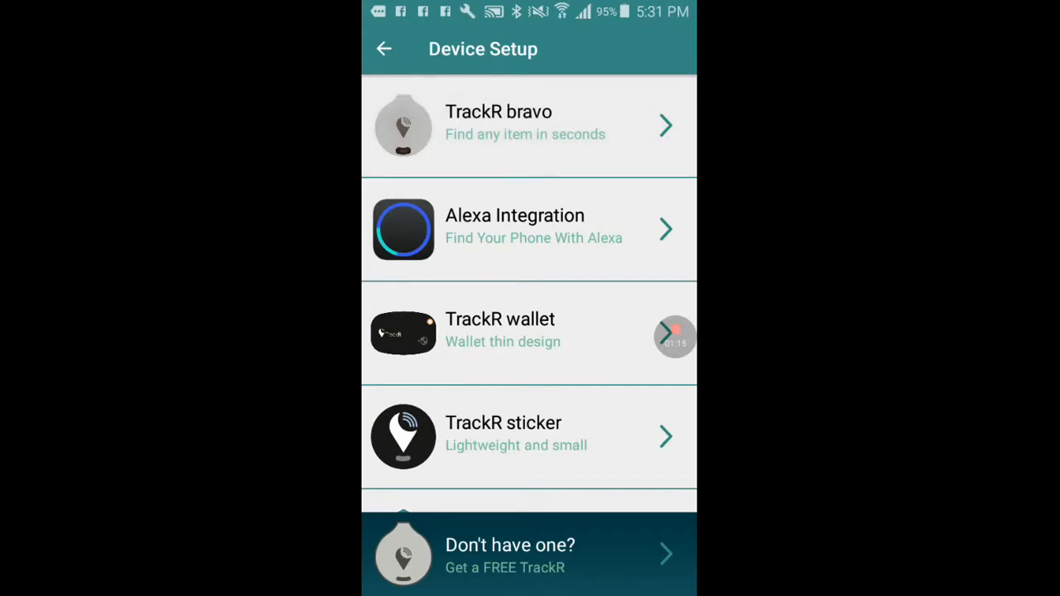
- Choose TrackR bravo and name the tracker 'you'
{"action": "left_click", "coordinate": [531, 126]}
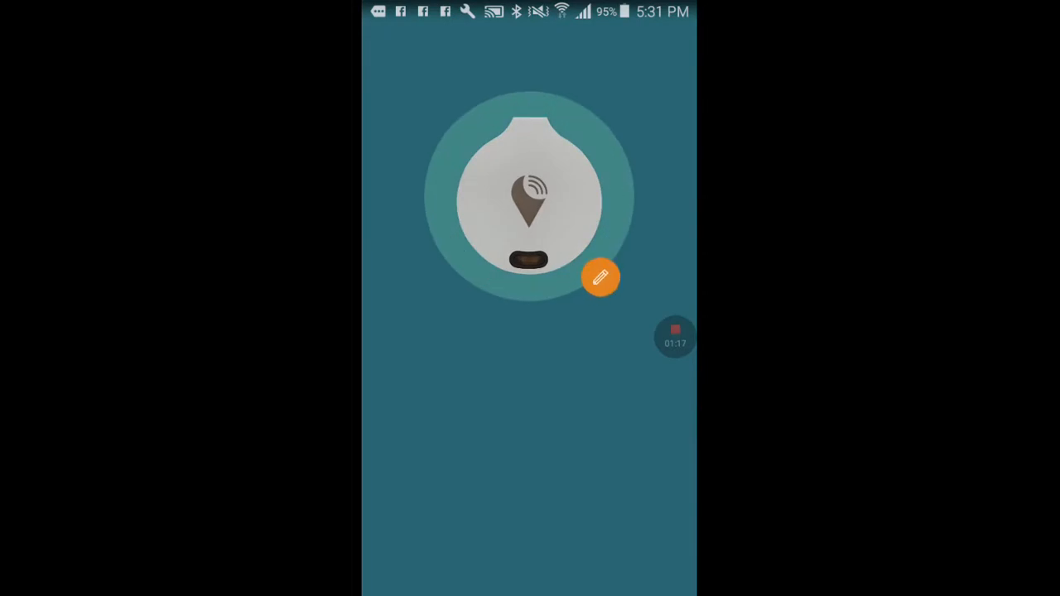
{"action": "left_click", "coordinate": [600, 277]}
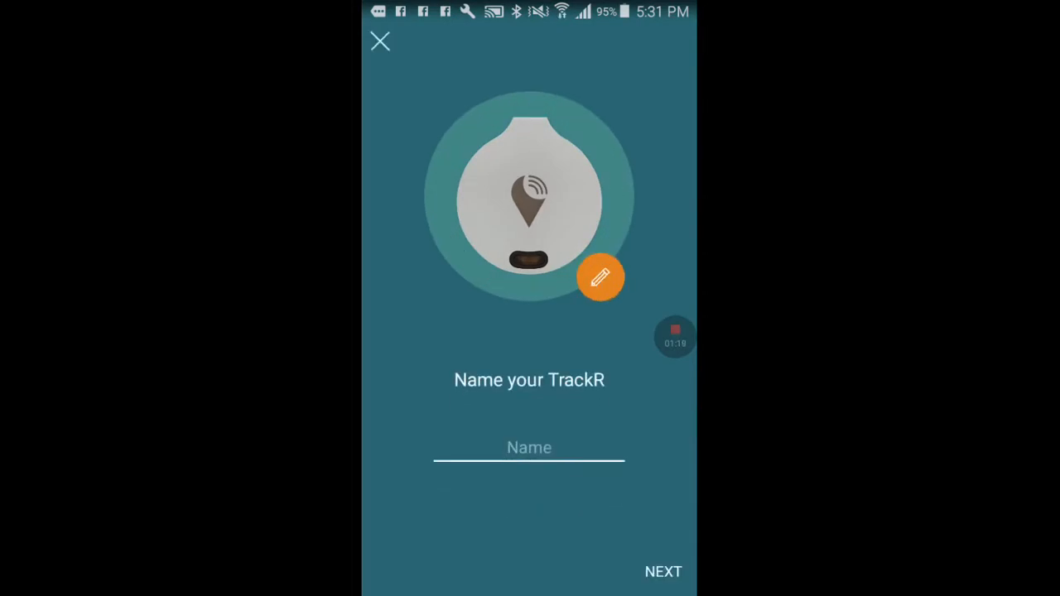
{"action": "left_click", "coordinate": [529, 448]}
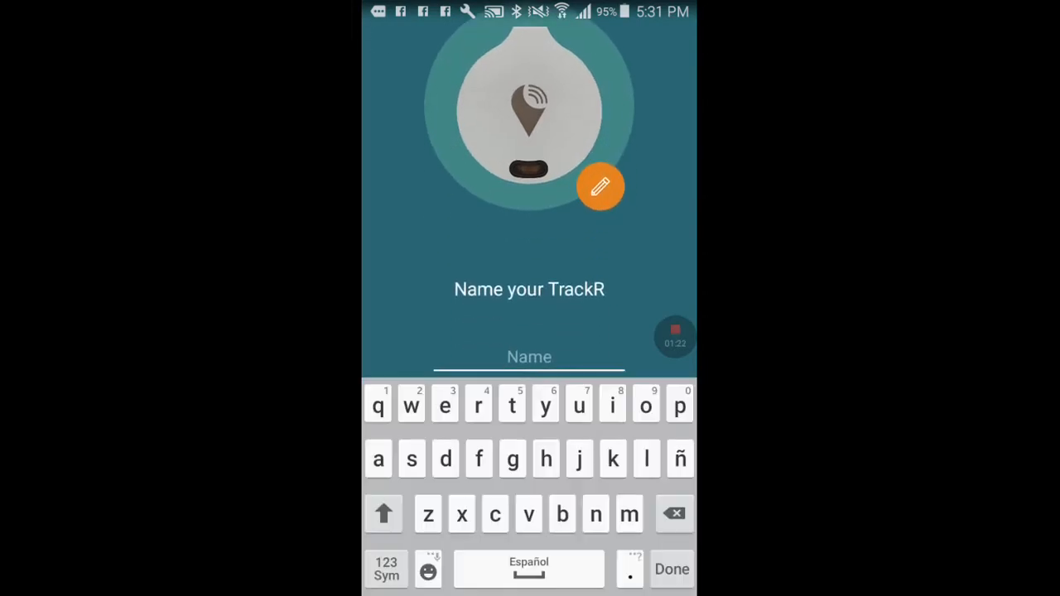
{"action": "type", "text": "y"}
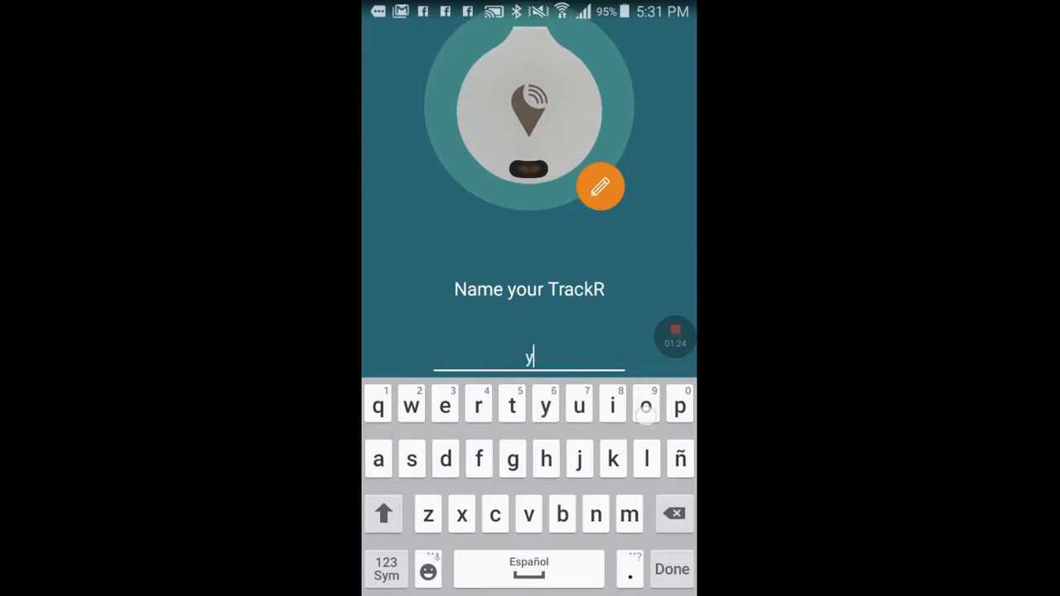
{"action": "type", "text": "ou"}
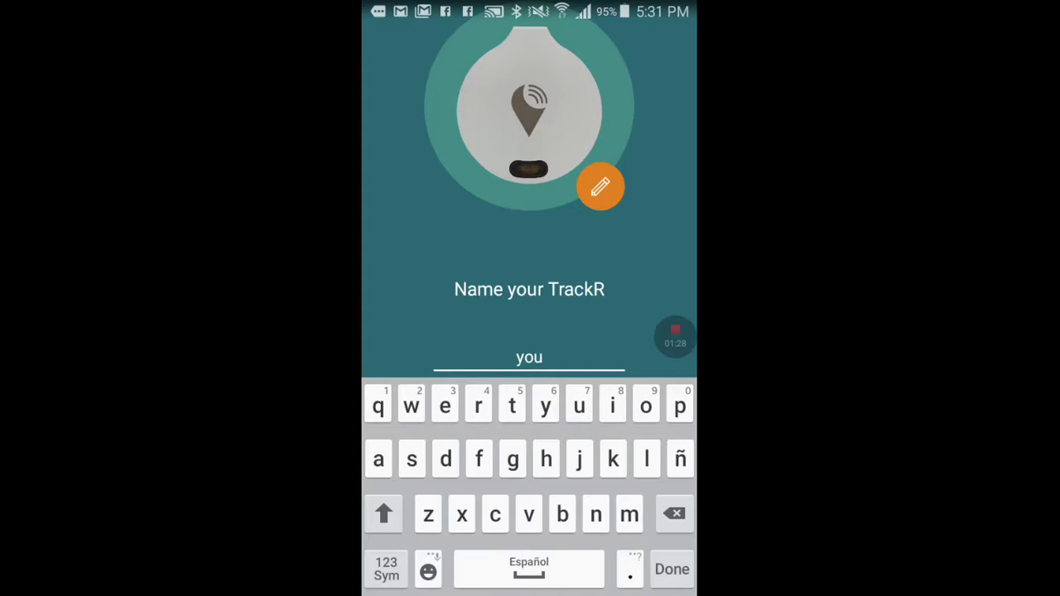
{"action": "left_click", "coordinate": [672, 569]}
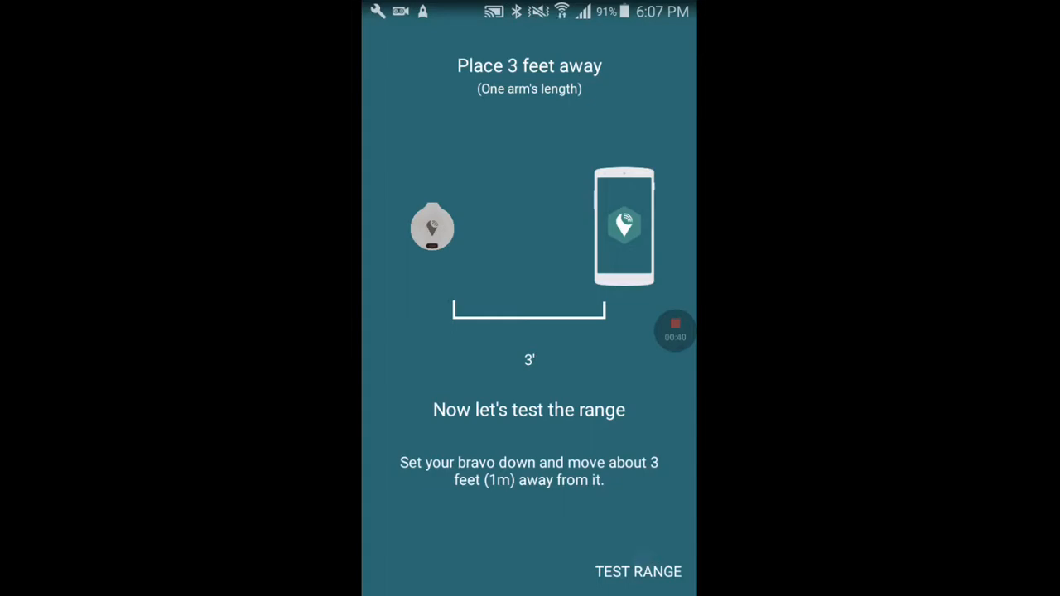
- Run the bravo range test (94 feet), then continue to the ringer test (~82 dB)
{"action": "left_click", "coordinate": [638, 572]}
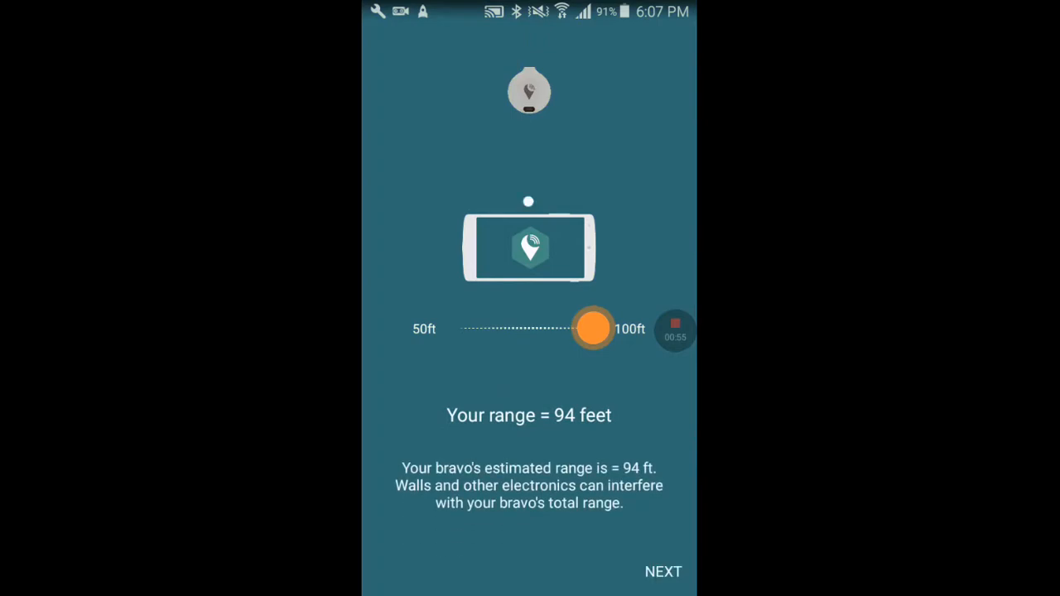
{"action": "left_click", "coordinate": [663, 572]}
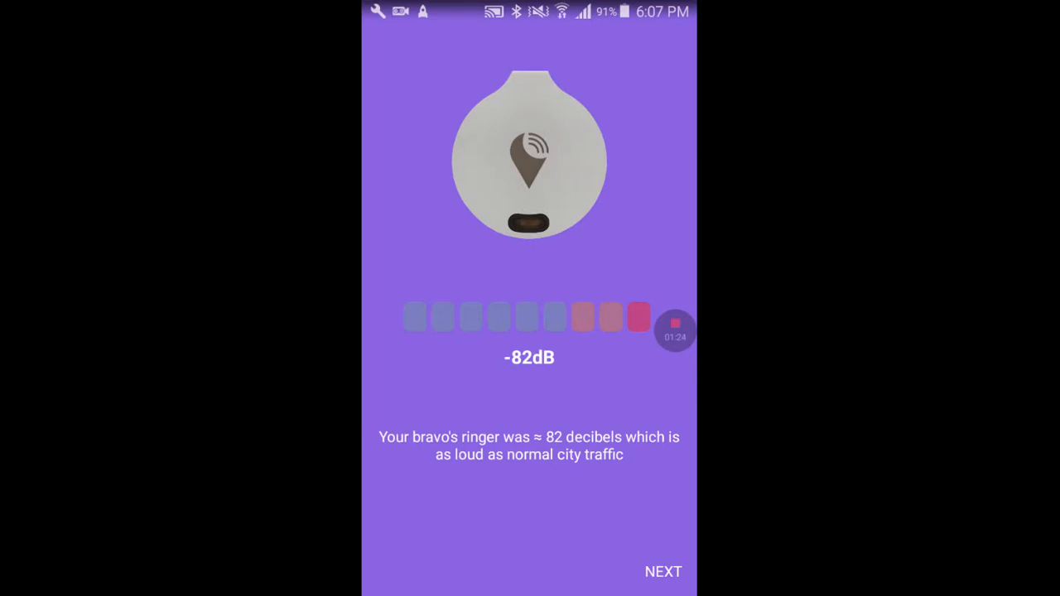
- Accept the ringer result and finish the passing compatibility report
{"action": "left_click", "coordinate": [663, 572]}
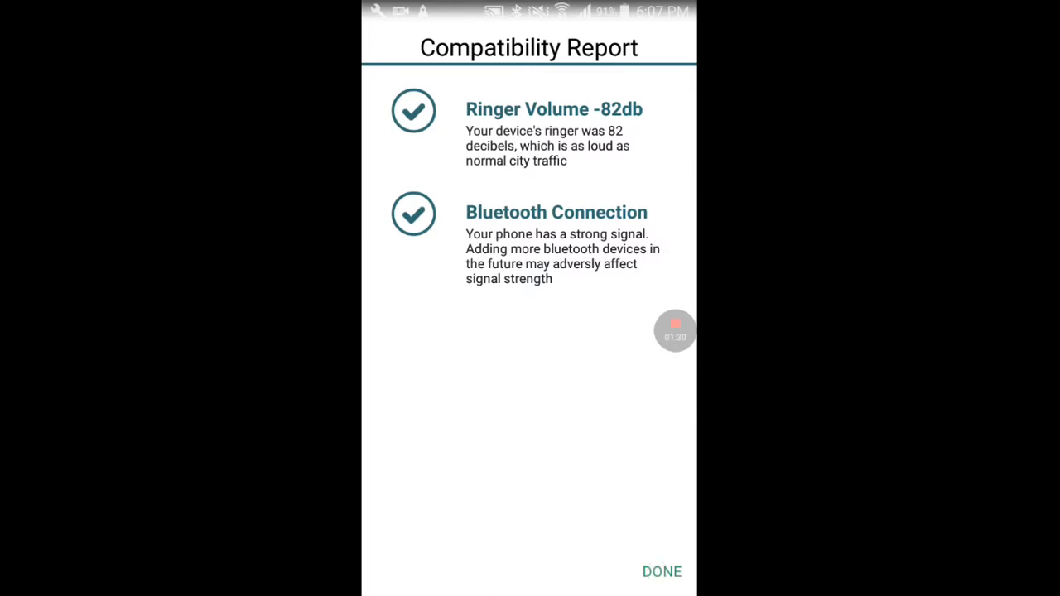
{"action": "left_click", "coordinate": [662, 572]}
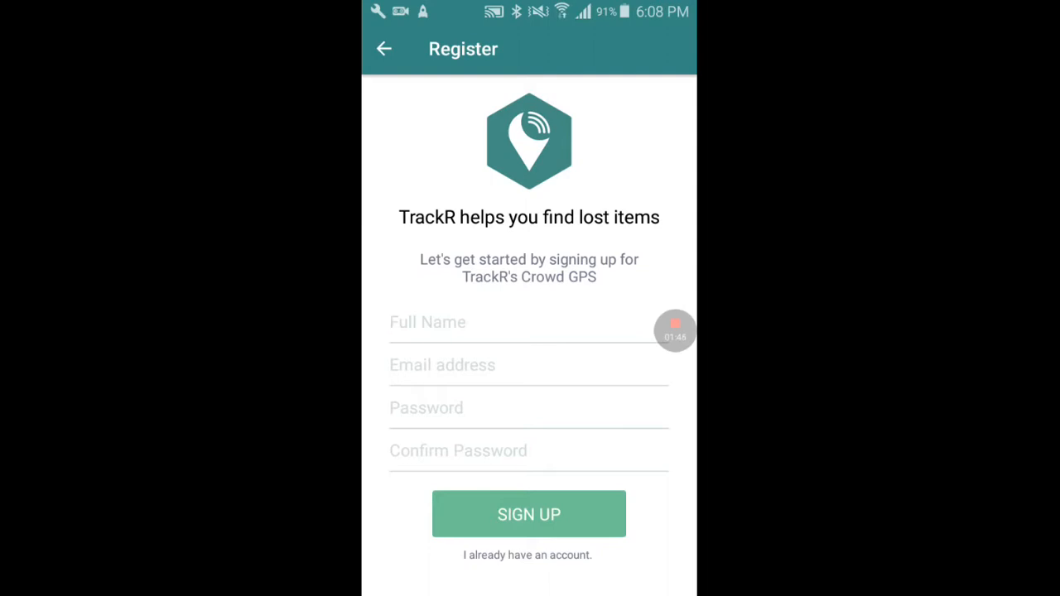
- Fill in the Register form to create the account and reach the map
{"action": "left_click", "coordinate": [530, 513]}
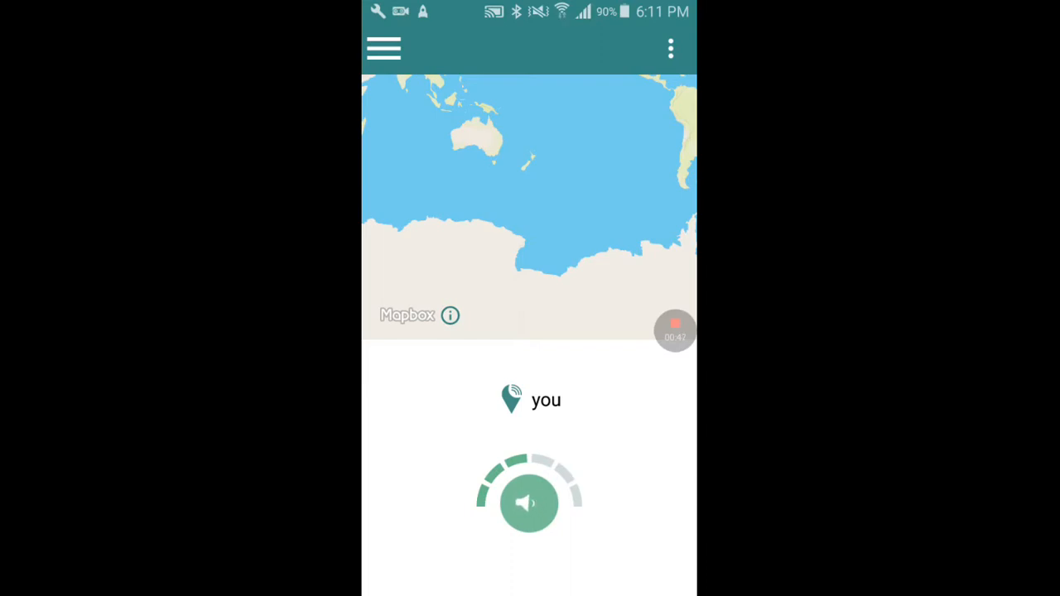
- Open the map screen's side menu showing one connected device
{"action": "left_click", "coordinate": [529, 503]}
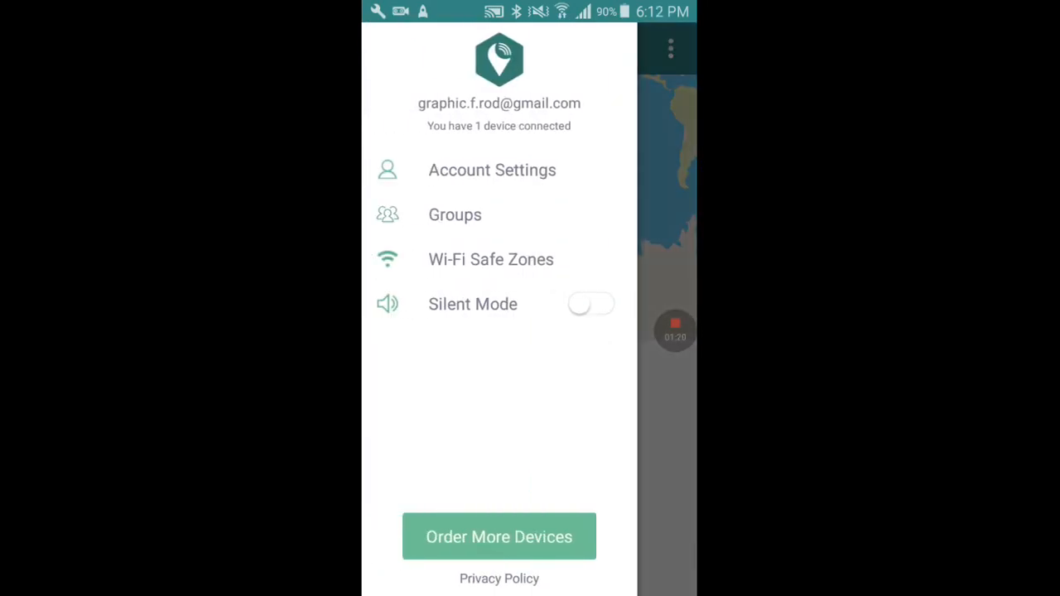
- Select Account Settings in the side menu to view ring counts and alert preferences
{"action": "left_click", "coordinate": [492, 169]}
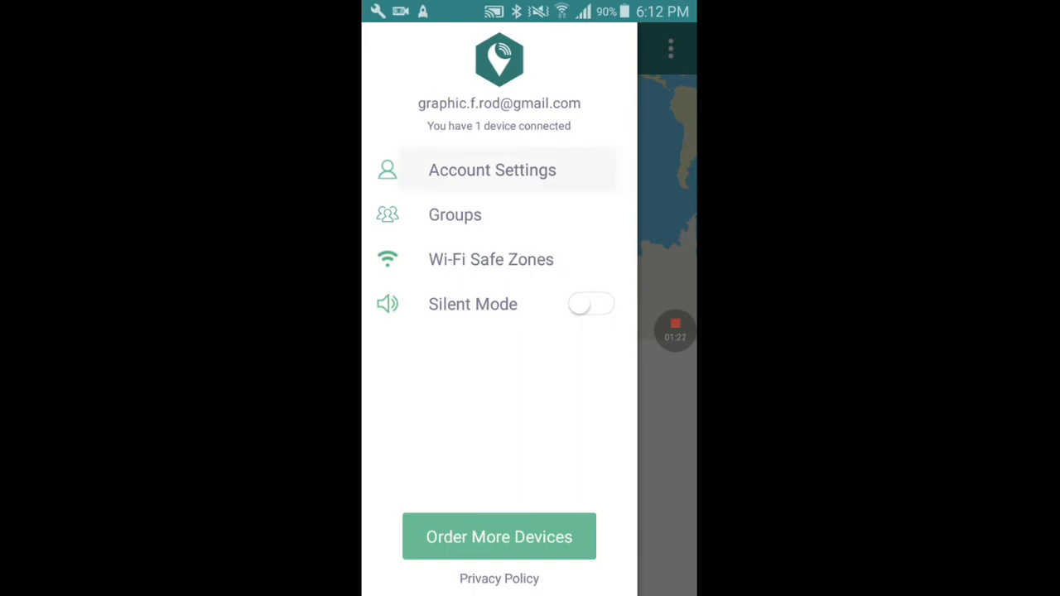
{"action": "left_click", "coordinate": [492, 170]}
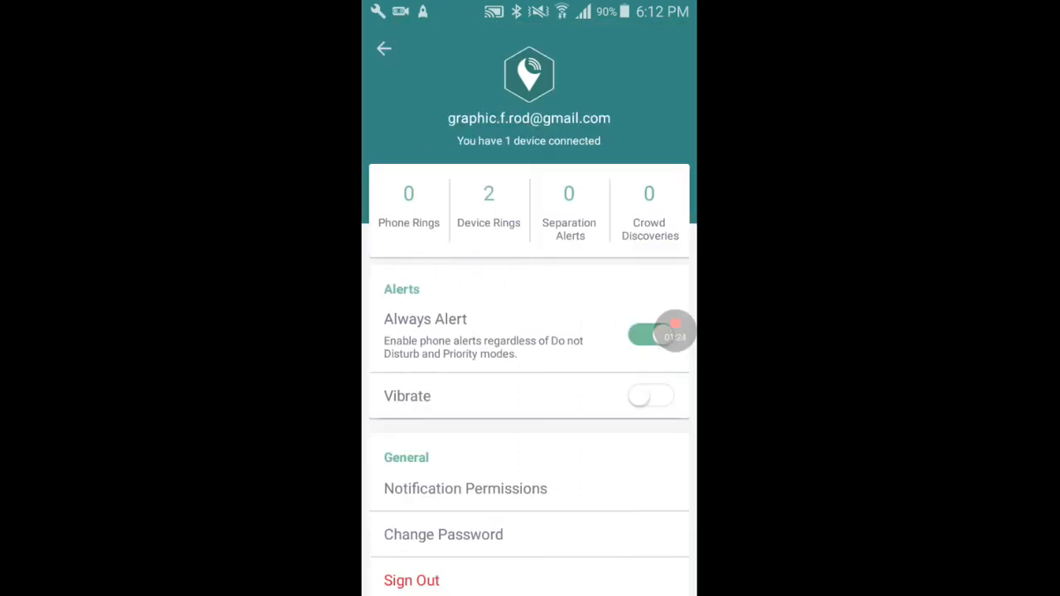